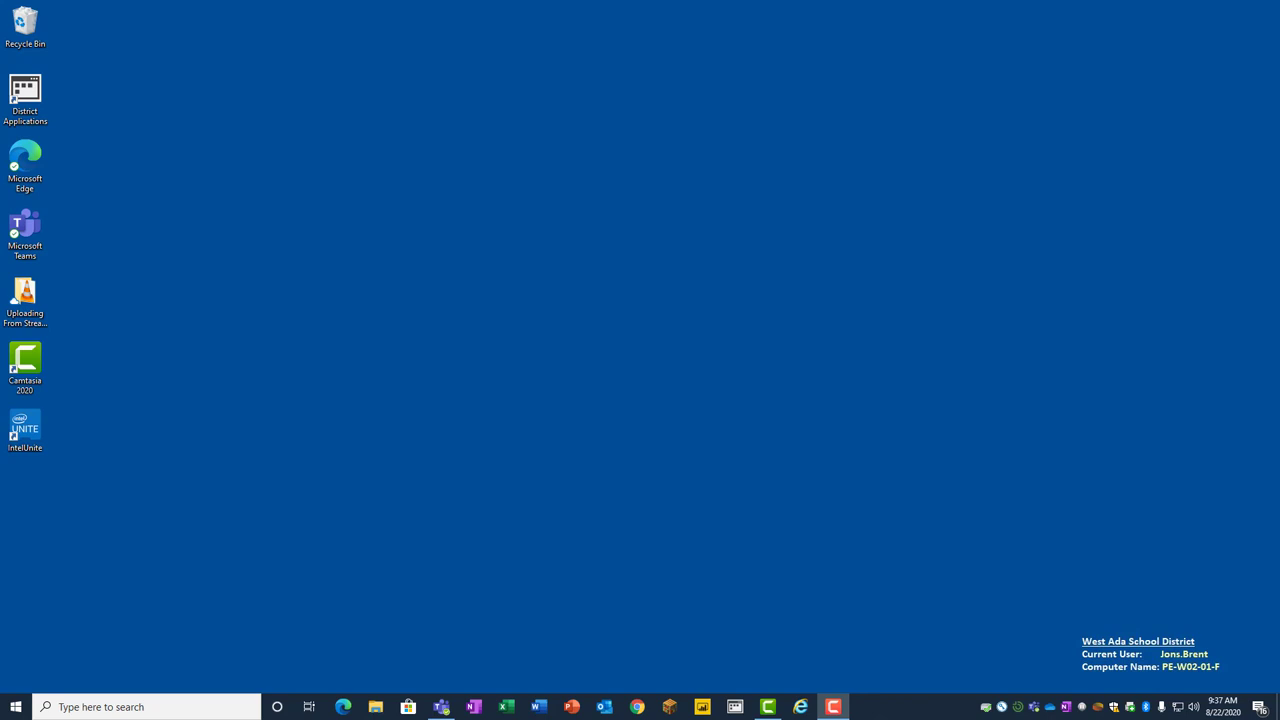
mouse_move(976, 394)
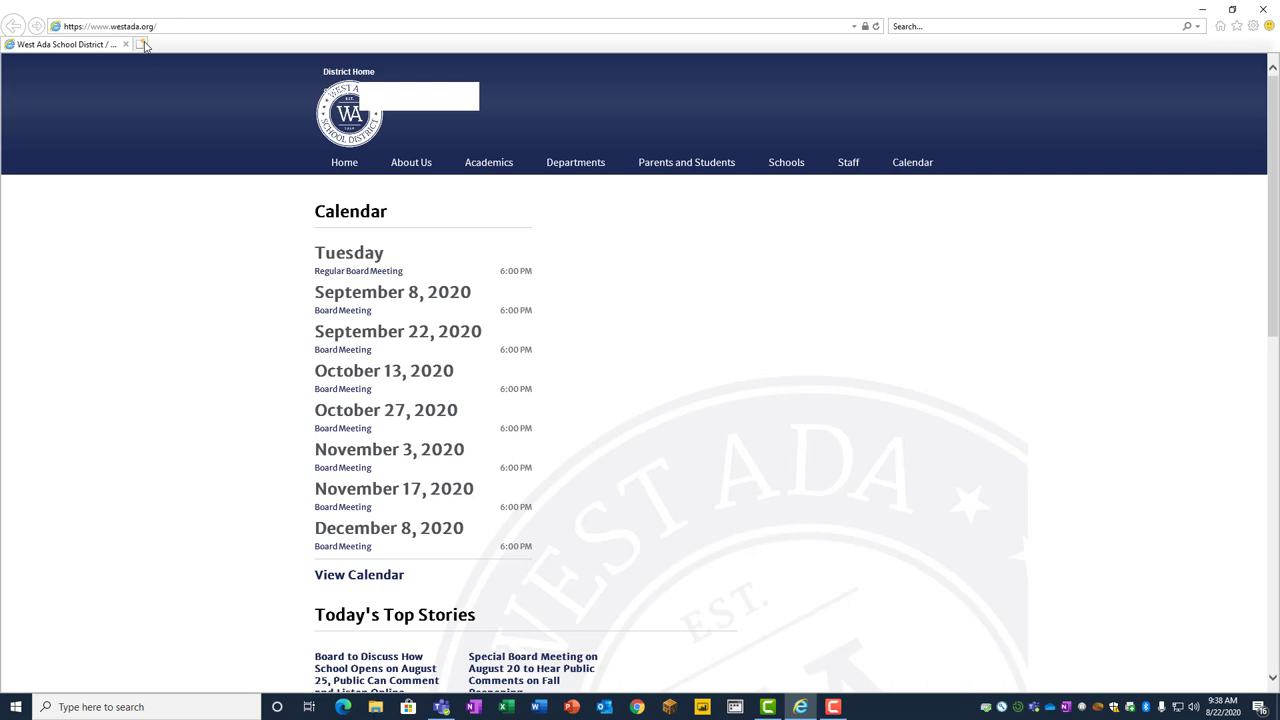
- Navigate the browser to apps.westada.org, reaching the West Ada RapidIdentity login page
left_click(108, 26)
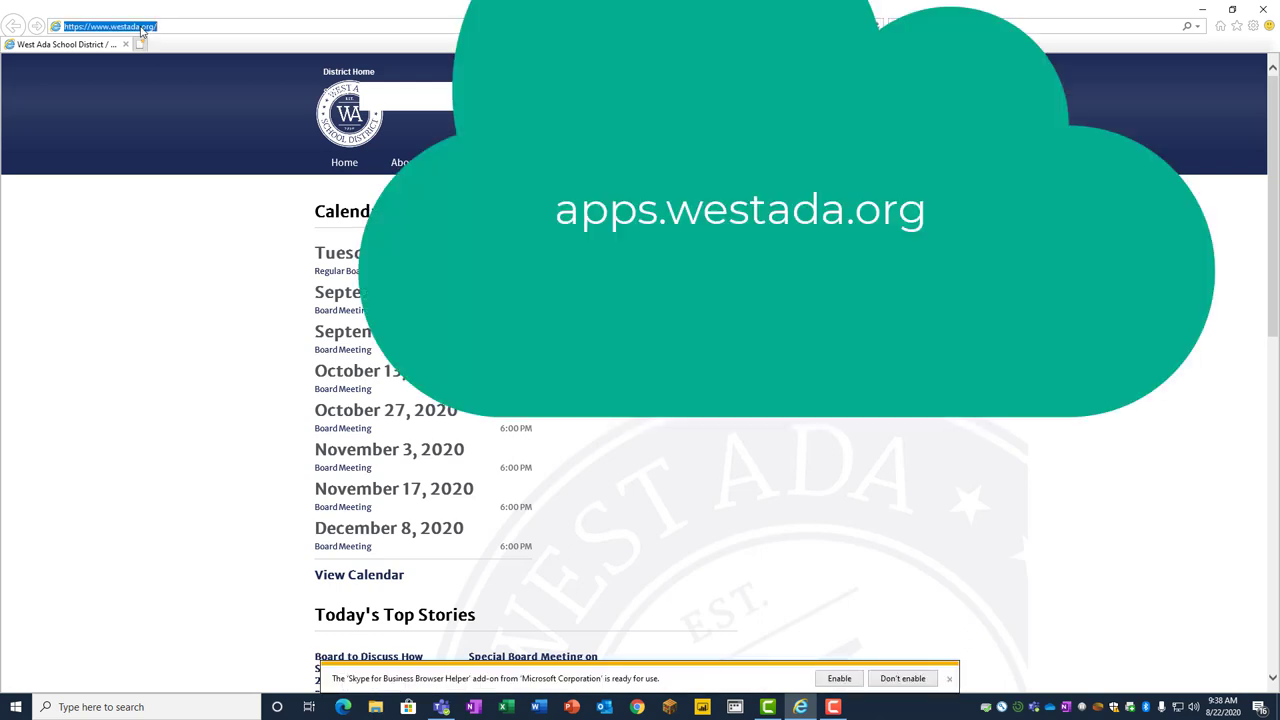
type("apps.westada.org")
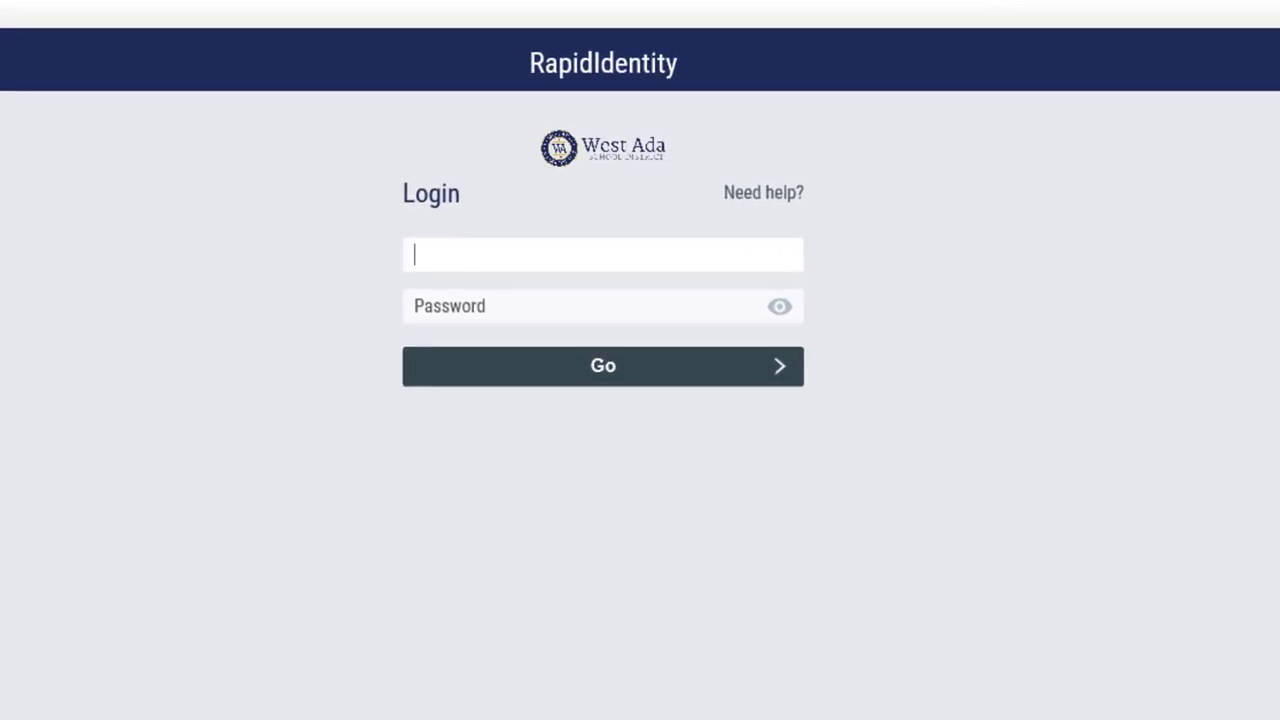
- Sign in as 'jons.br' with the account password to reach the Applications tile grid
type("jons.brent")
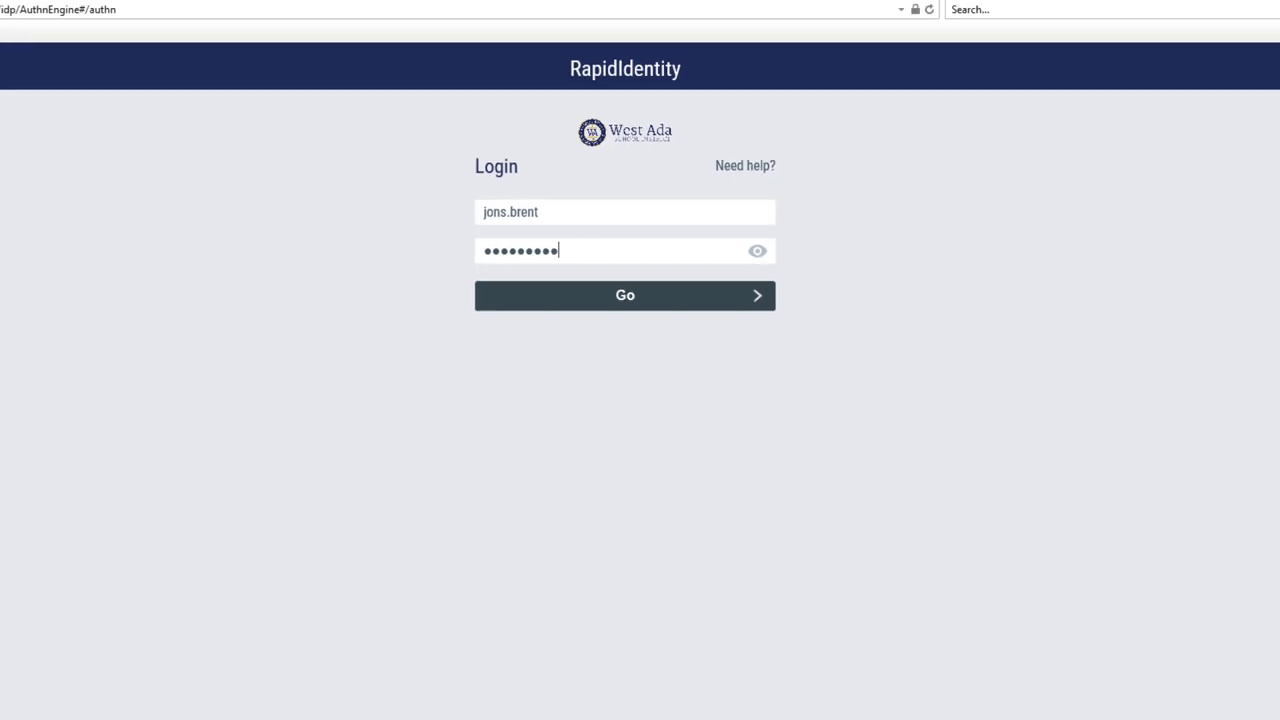
left_click(624, 296)
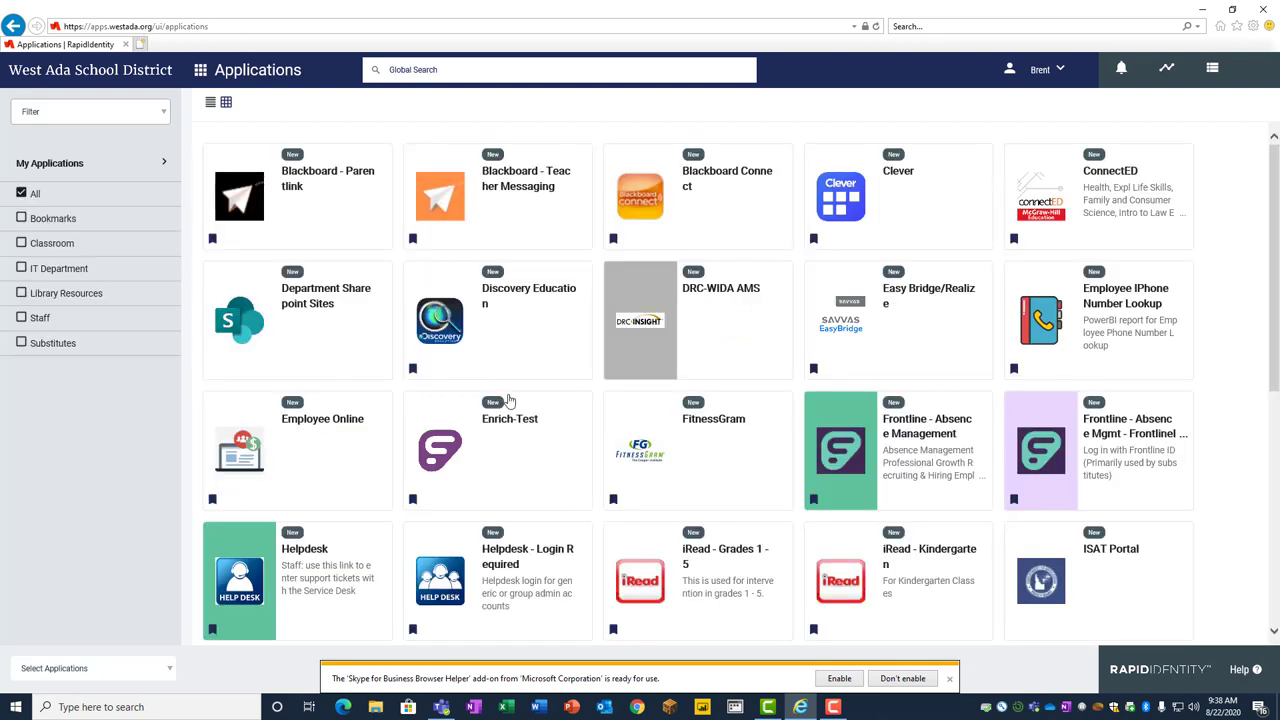
mouse_move(520, 440)
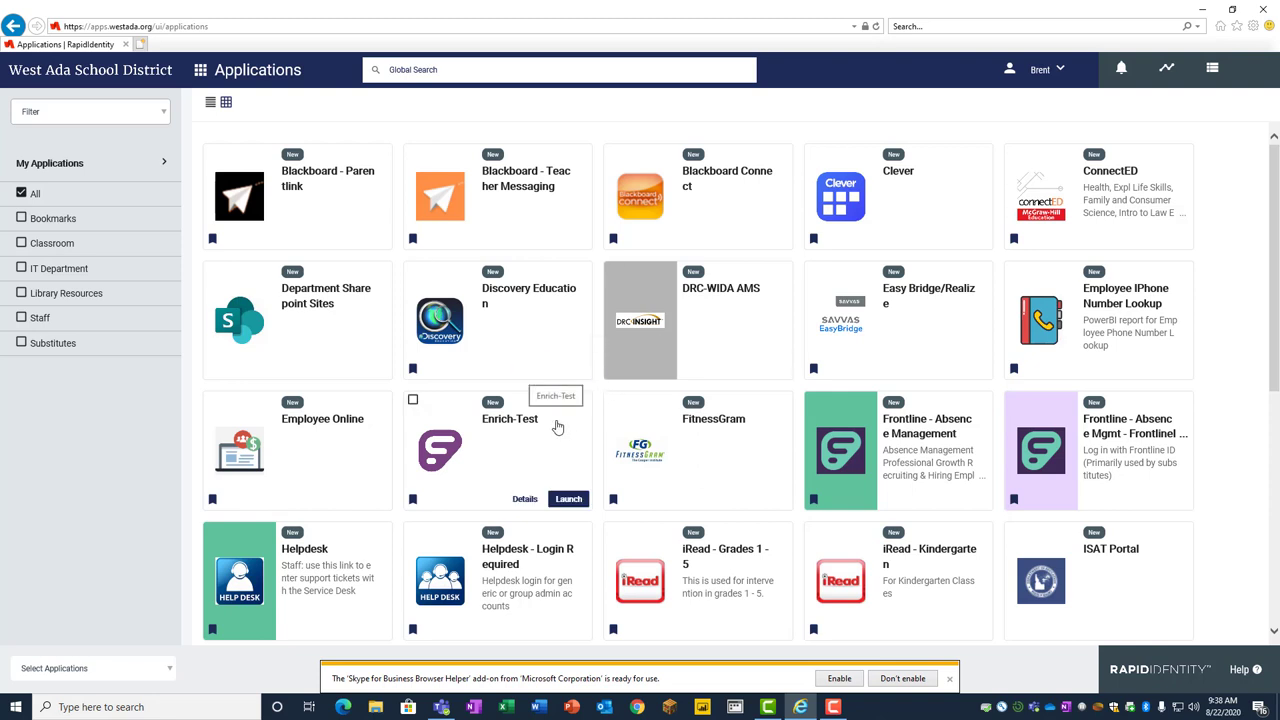
mouse_move(558, 428)
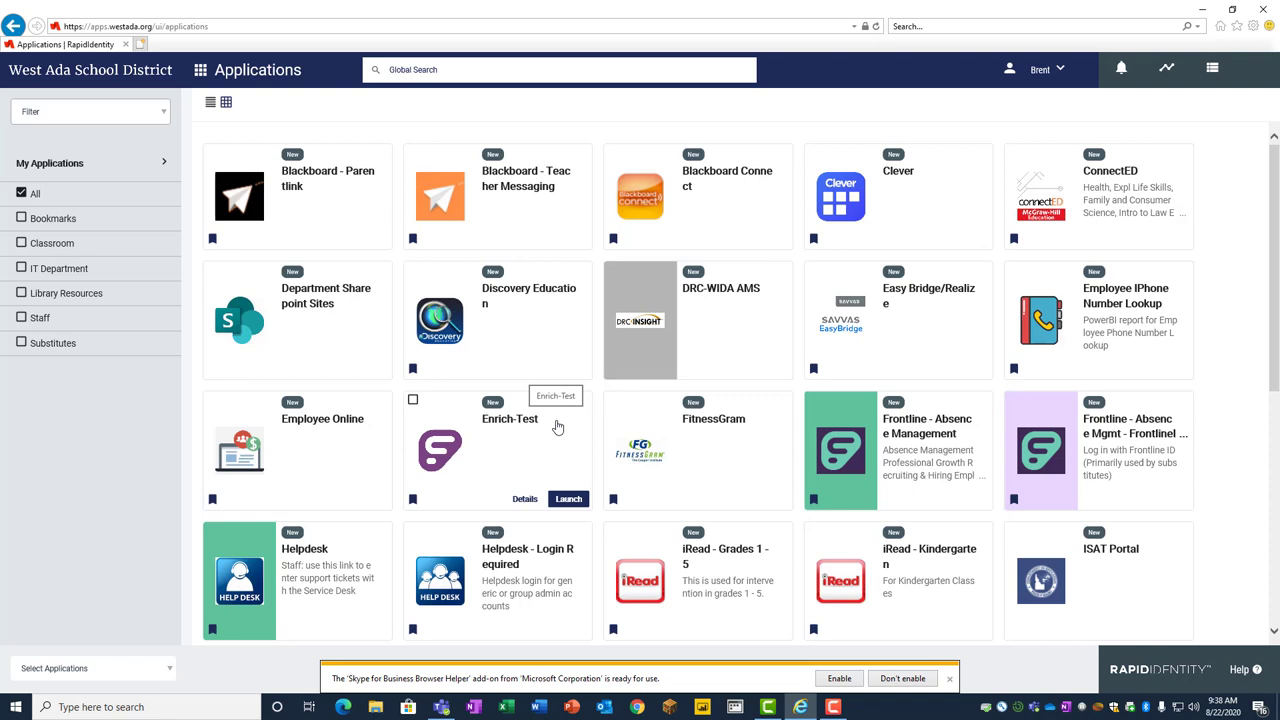